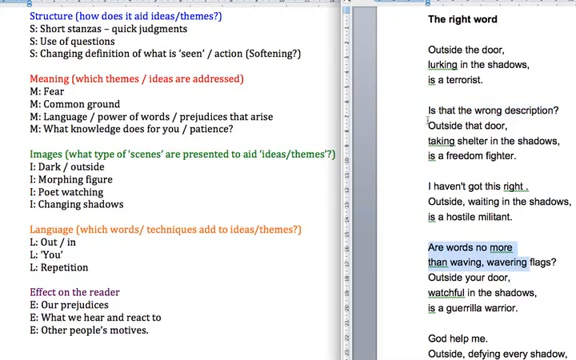
- Scroll down the poem toward the stanza beginning 'No words can help me now'
scroll(down, 3)
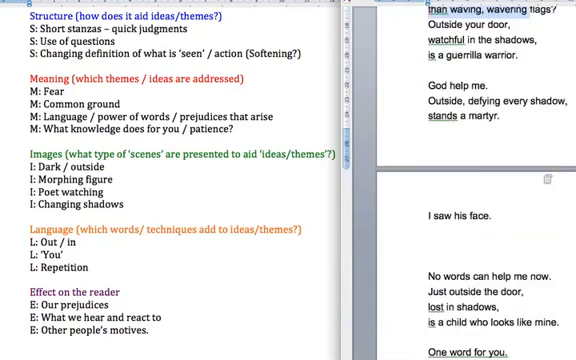
scroll(down, 3)
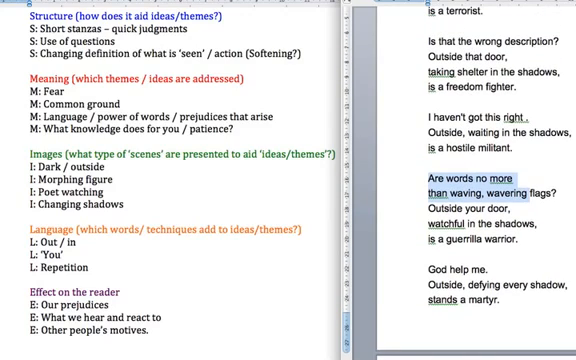
scroll(down, 3)
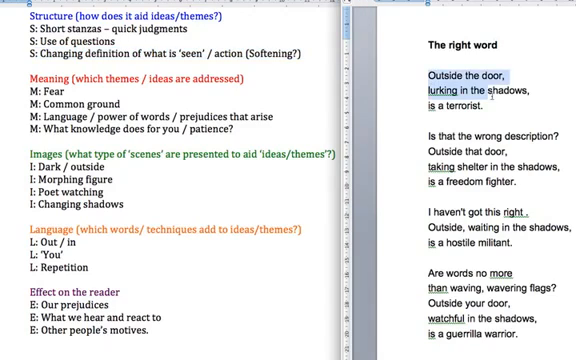
scroll(down, 3)
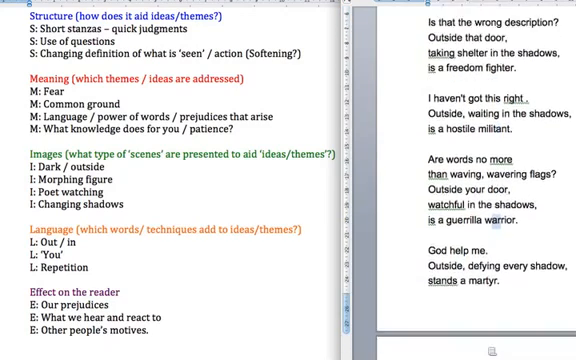
scroll(down, 3)
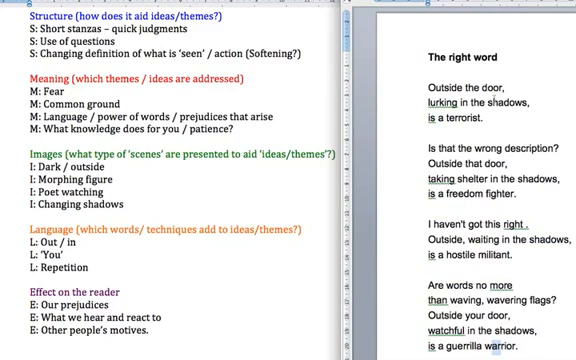
double_click(415, 101)
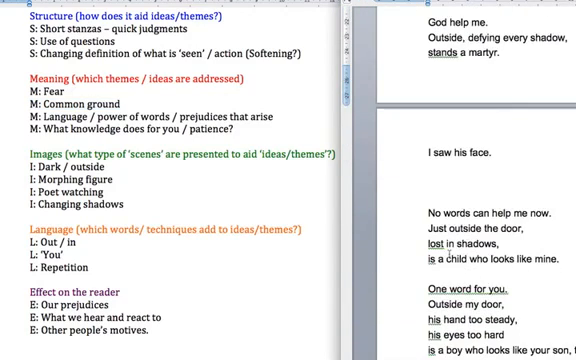
scroll(down, 3)
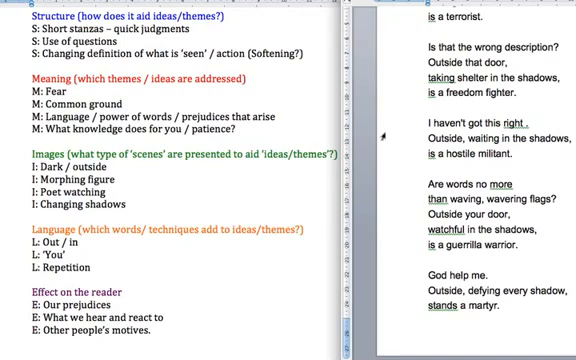
- Activate the notes document, then scroll the poem to its closing stanzas ending 'takes off his shoes'
click(440, 183)
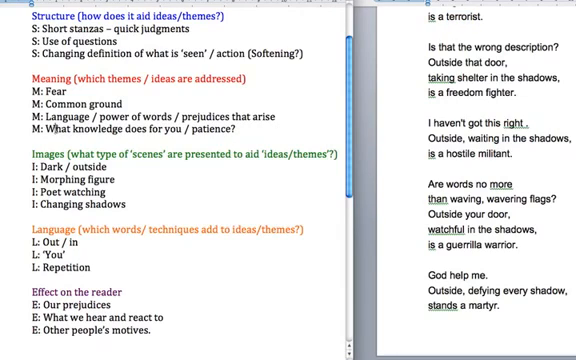
double_click(130, 131)
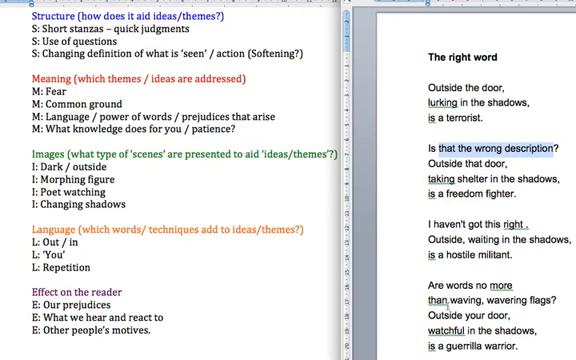
scroll(down, 3)
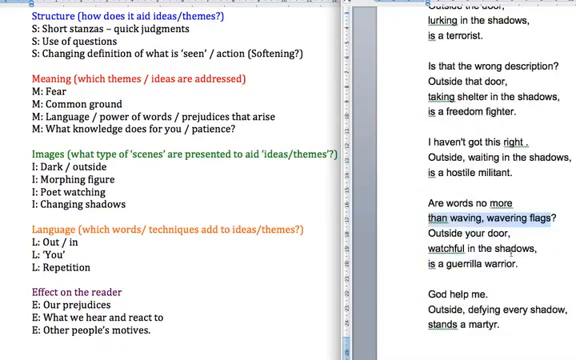
scroll(down, 3)
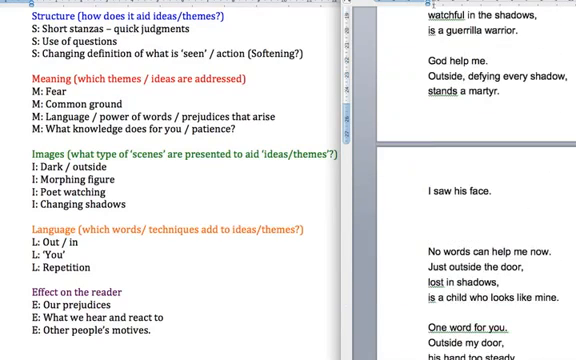
scroll(down, 3)
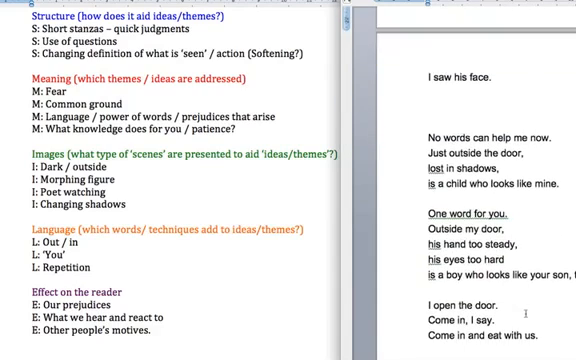
scroll(down, 3)
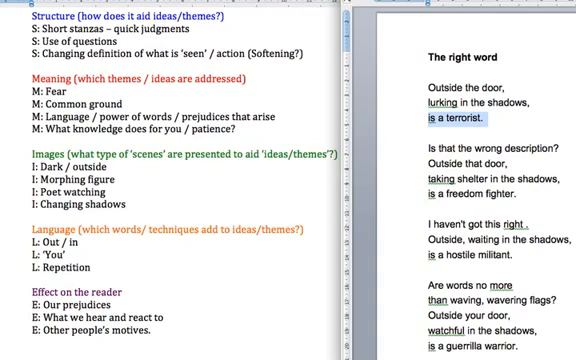
scroll(down, 3)
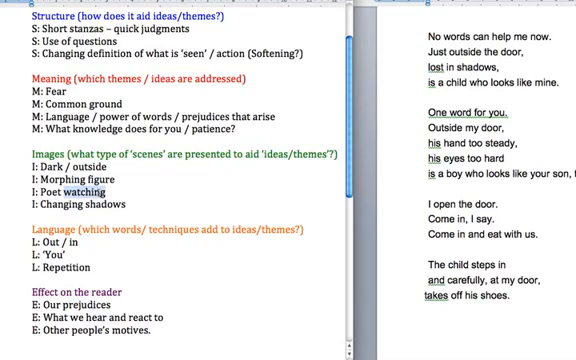
double_click(68, 187)
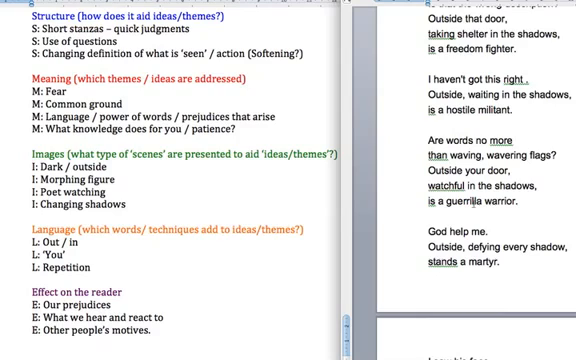
scroll(down, 3)
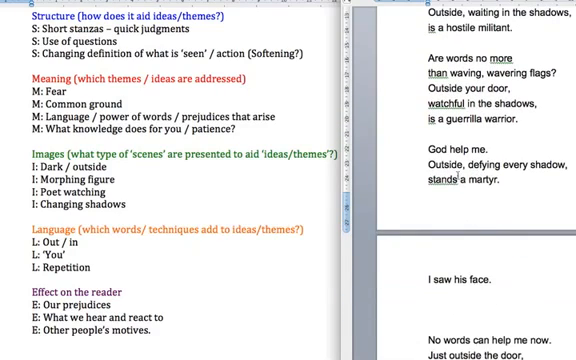
scroll(down, 3)
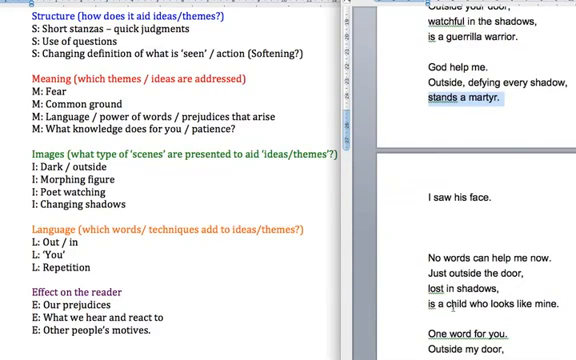
scroll(down, 3)
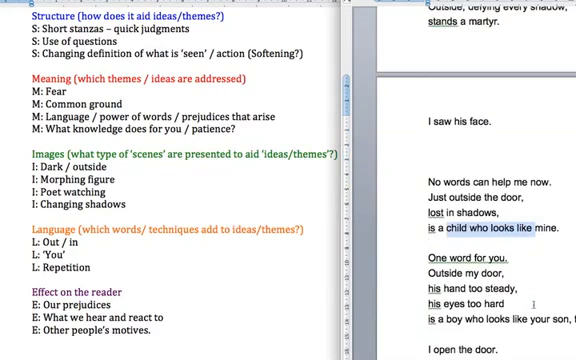
scroll(down, 3)
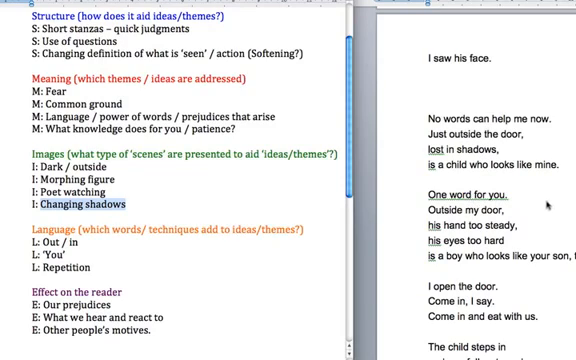
scroll(down, 3)
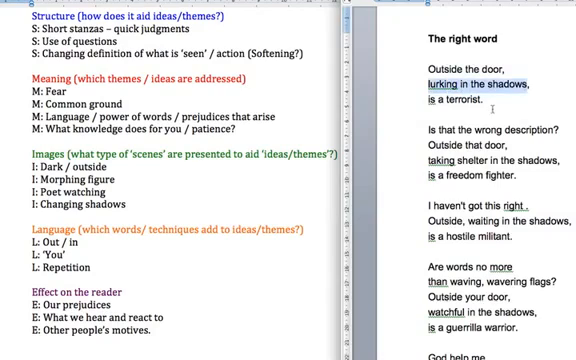
scroll(down, 3)
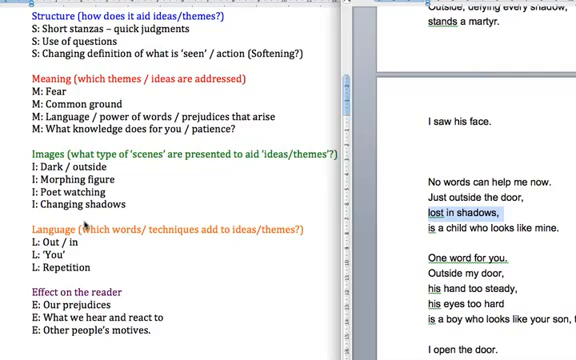
scroll(down, 3)
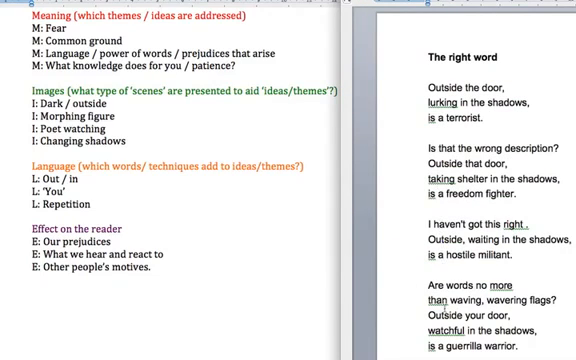
scroll(down, 3)
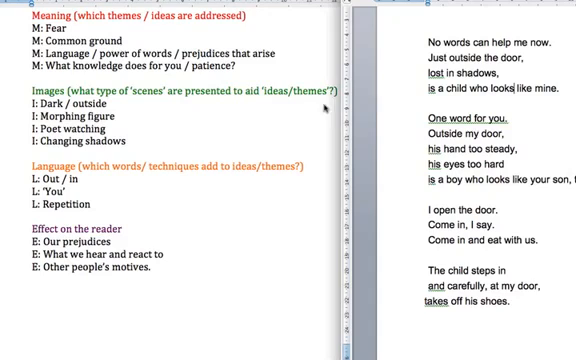
scroll(up, 3)
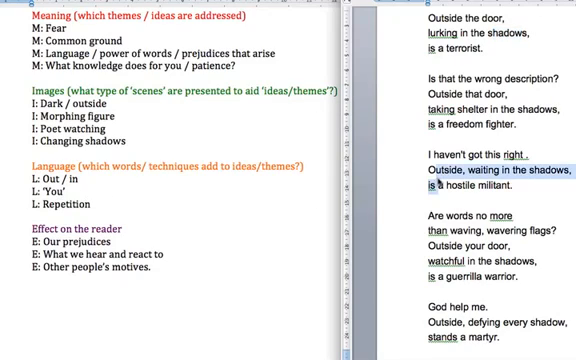
scroll(down, 3)
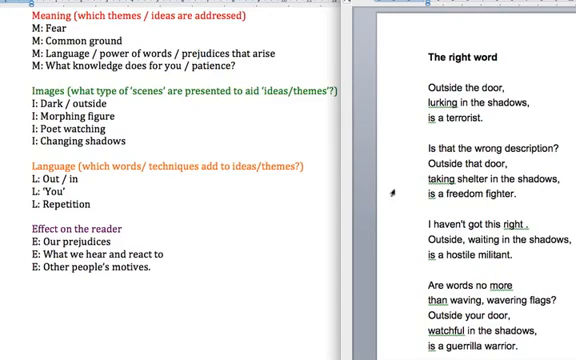
mouse_move(540, 122)
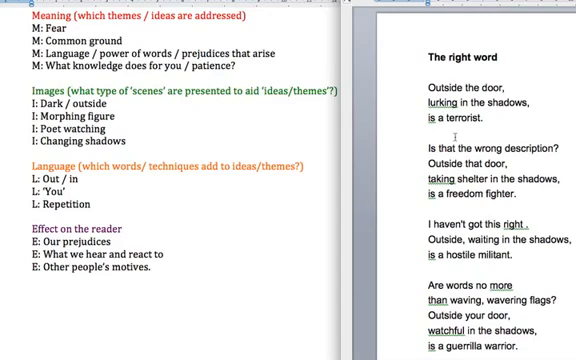
double_click(437, 163)
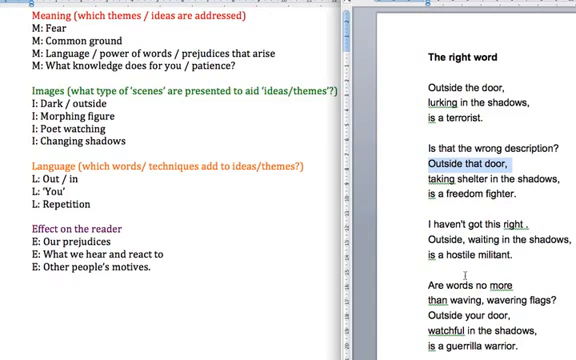
scroll(down, 3)
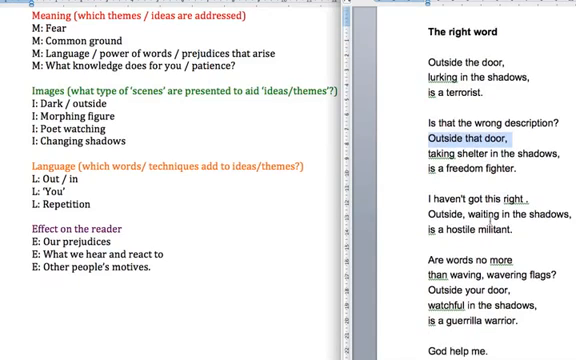
scroll(down, 3)
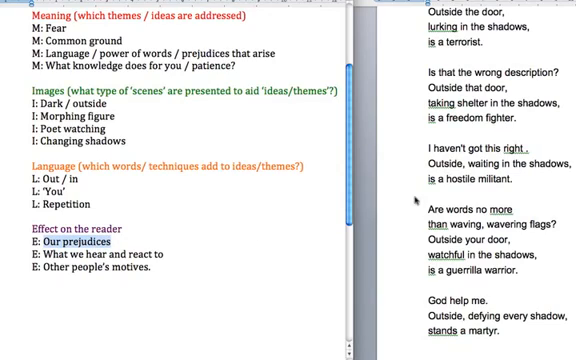
mouse_move(414, 201)
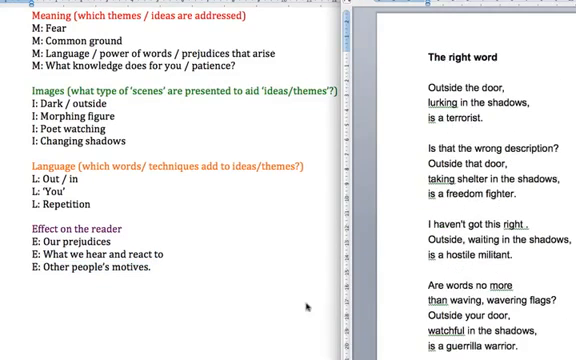
scroll(down, 3)
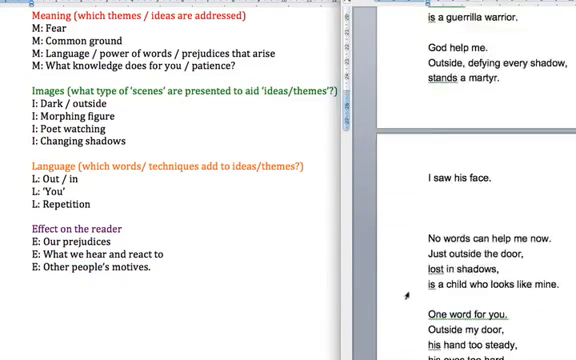
scroll(down, 3)
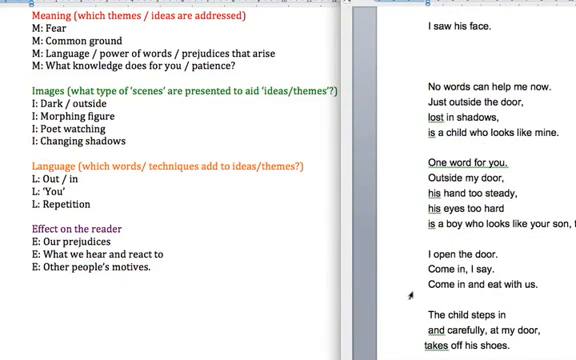